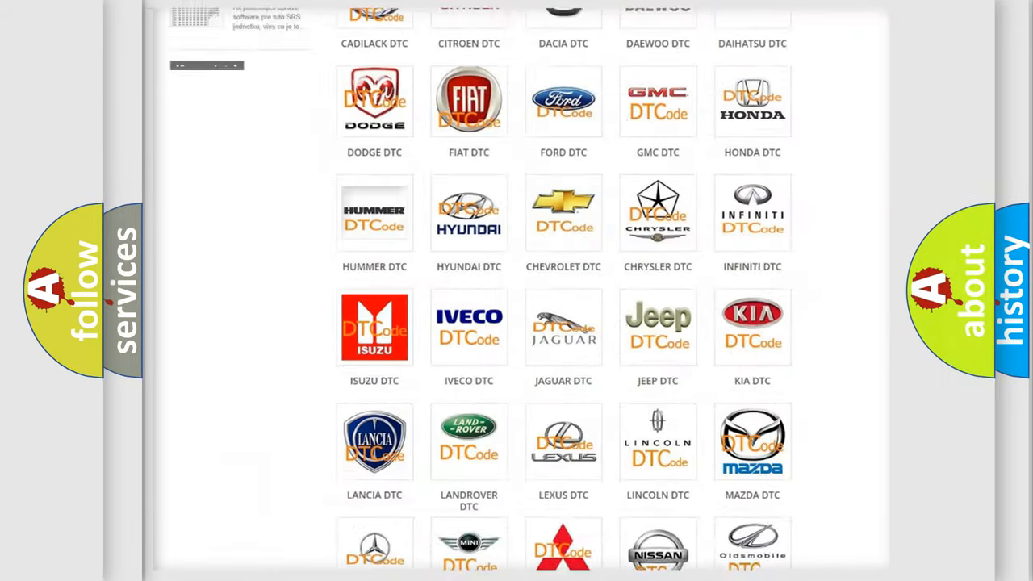
# - Browse the DTC brand grid and open the Ford DTC tile's trouble code list
pyautogui.scroll(3)
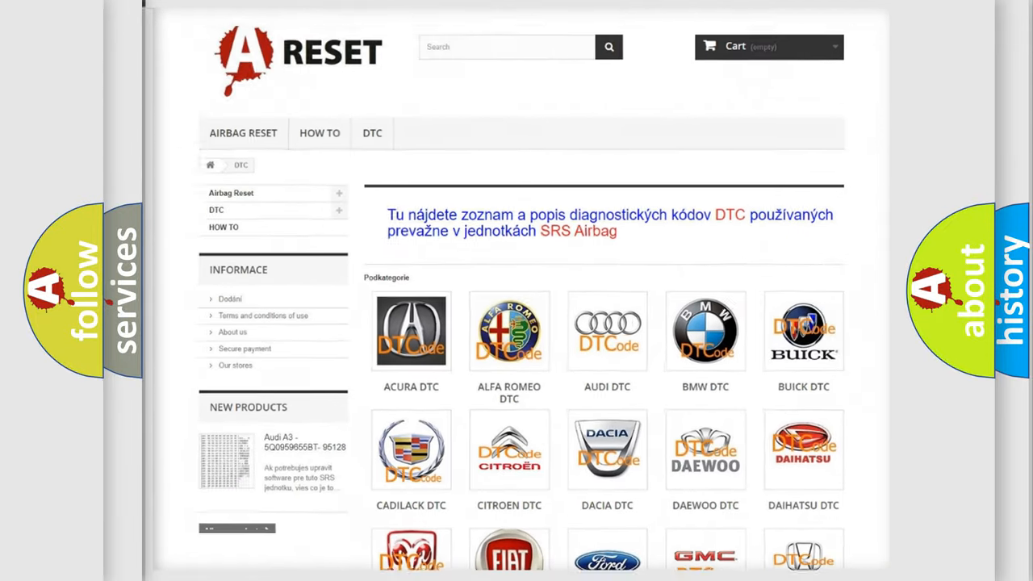
pyautogui.scroll(-3)
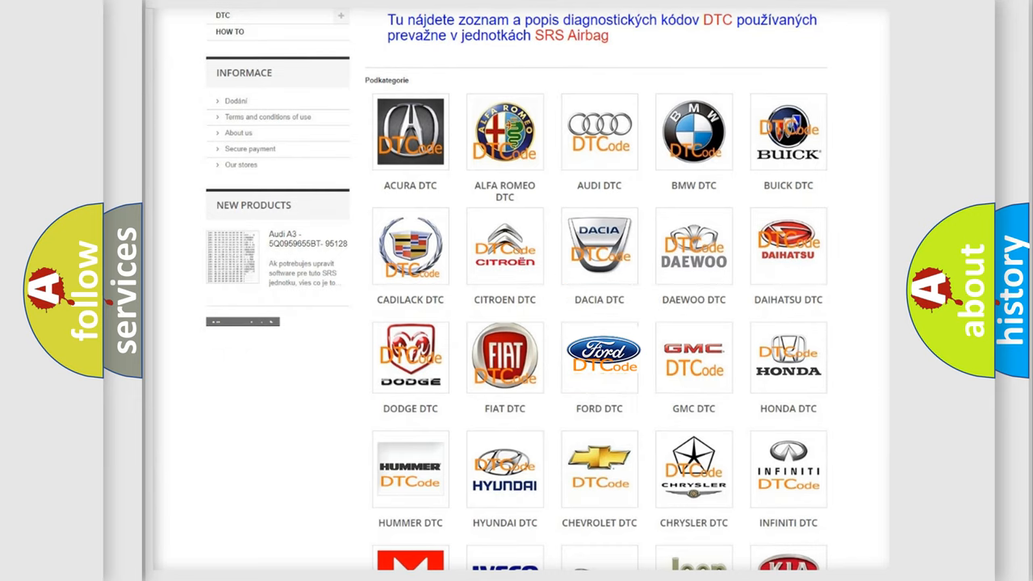
pyautogui.click(599, 355)
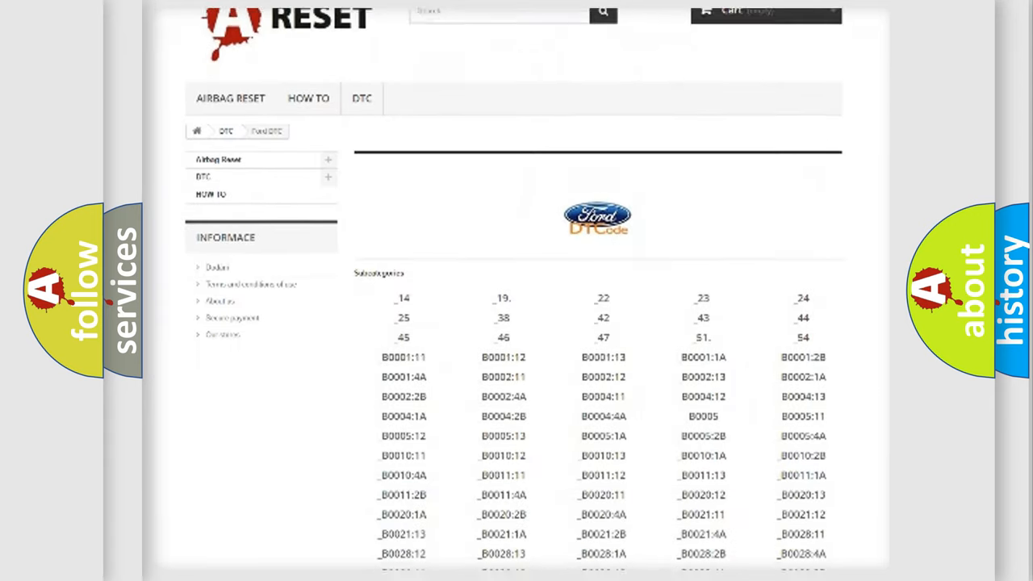
pyautogui.scroll(-3)
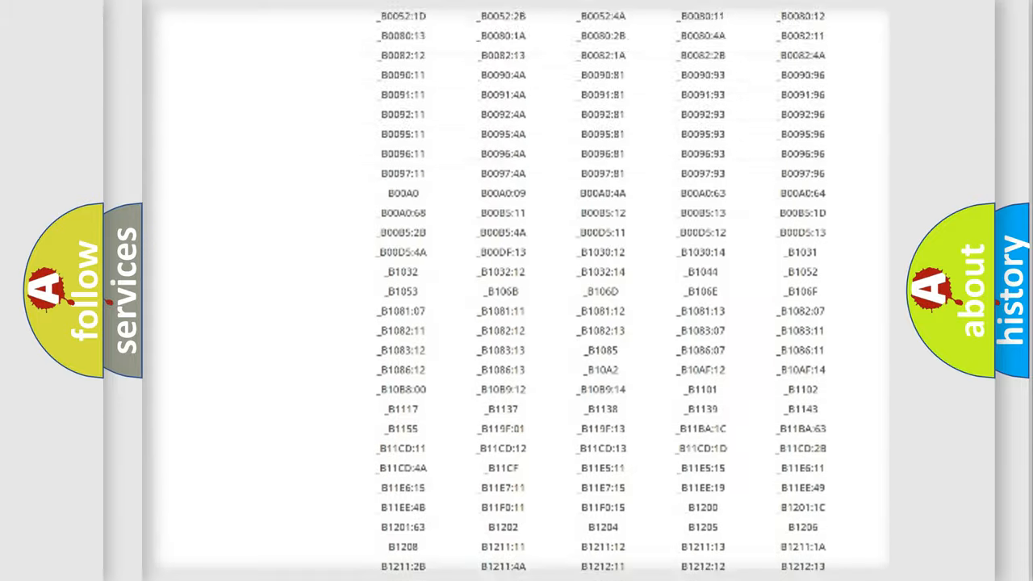
pyautogui.scroll(3)
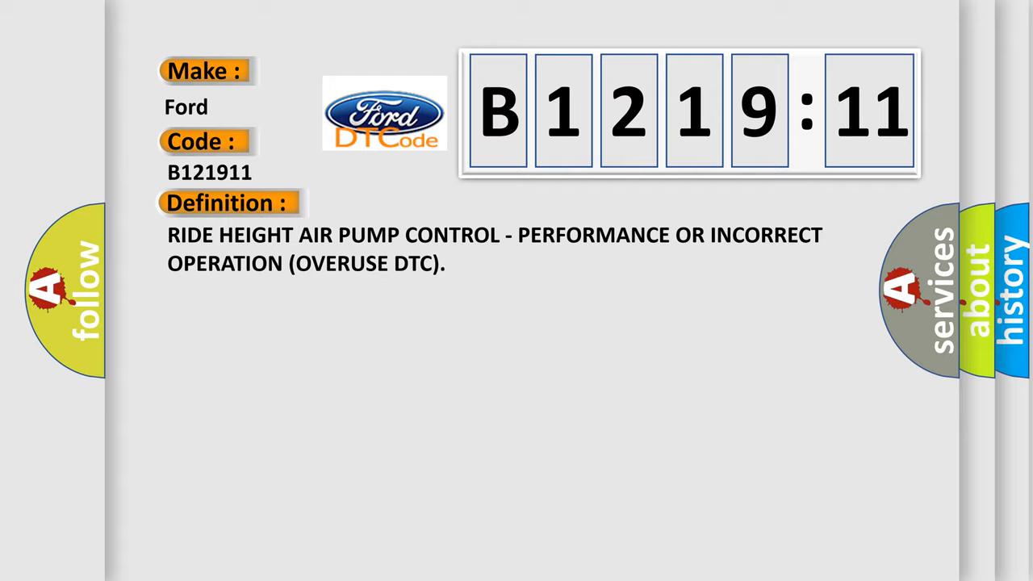
# - Reveal the Description section for Ford code B1219:11
pyautogui.click(419, 202)
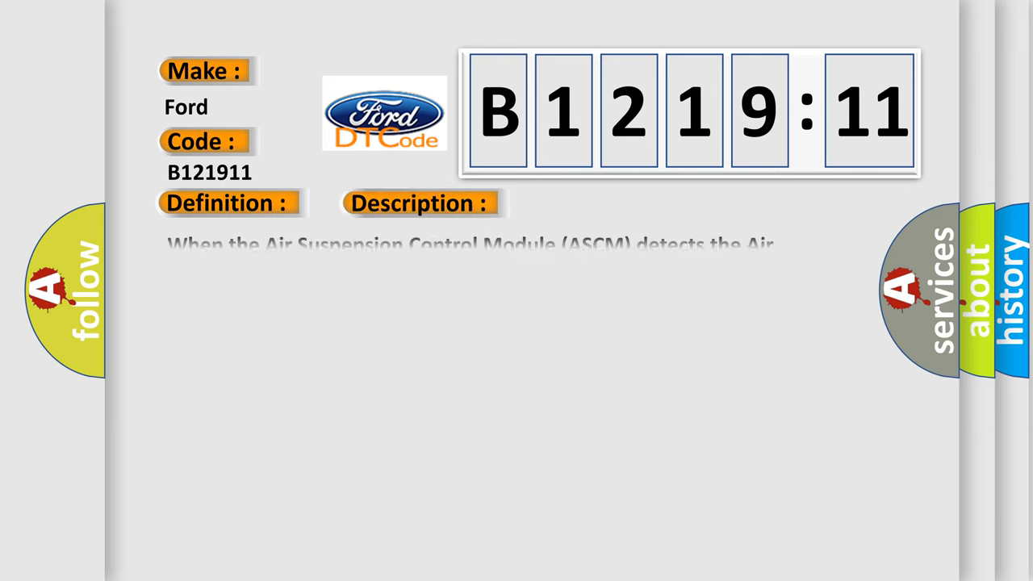